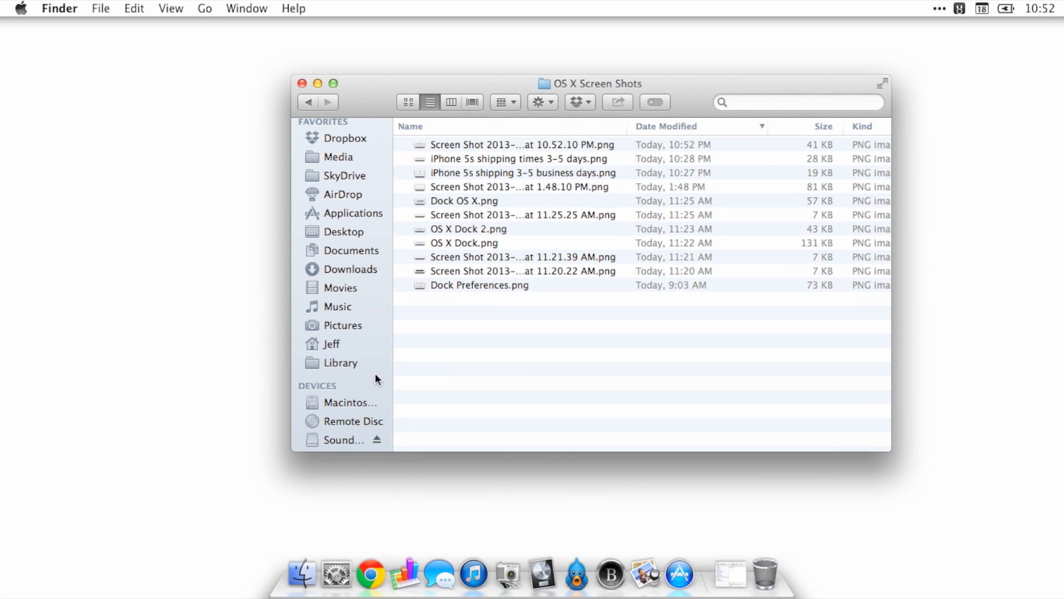
# Show the Soundflower-1.6.6 volume as large icons and select Soundflower.pkg
pyautogui.click(343, 440)
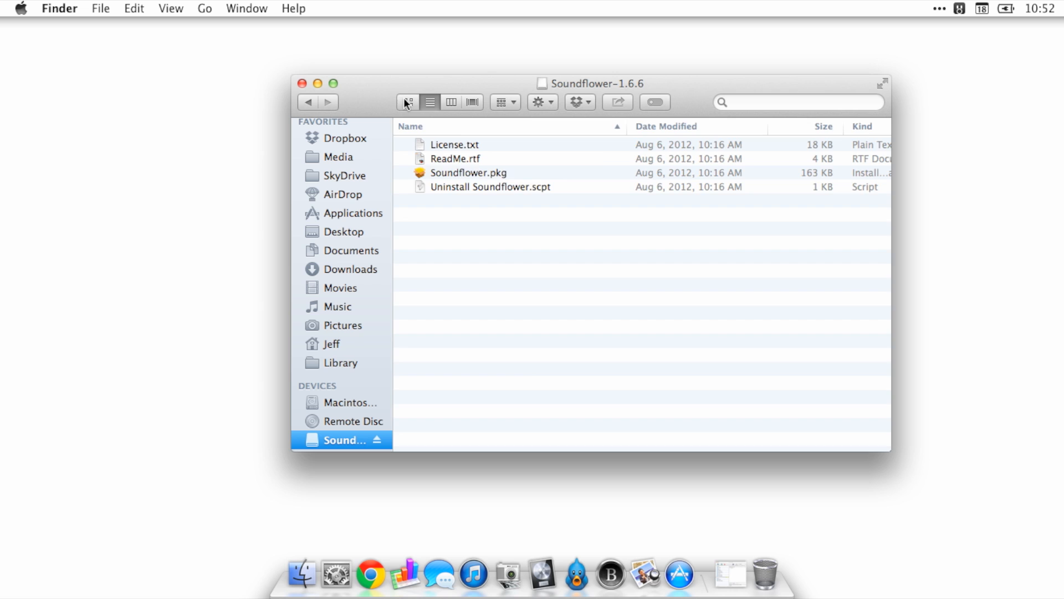
pyautogui.click(408, 102)
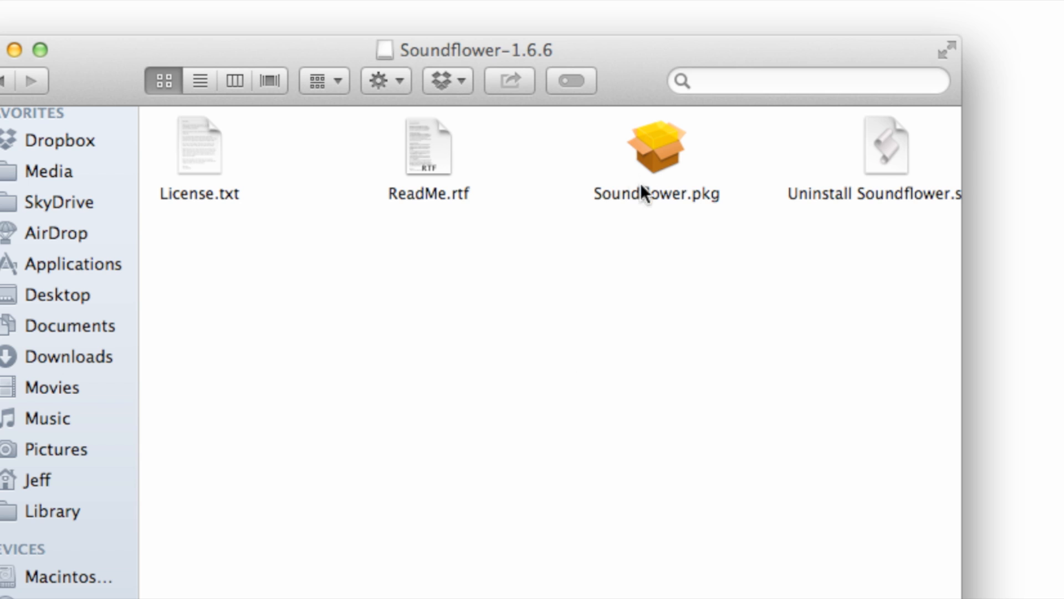
pyautogui.click(655, 146)
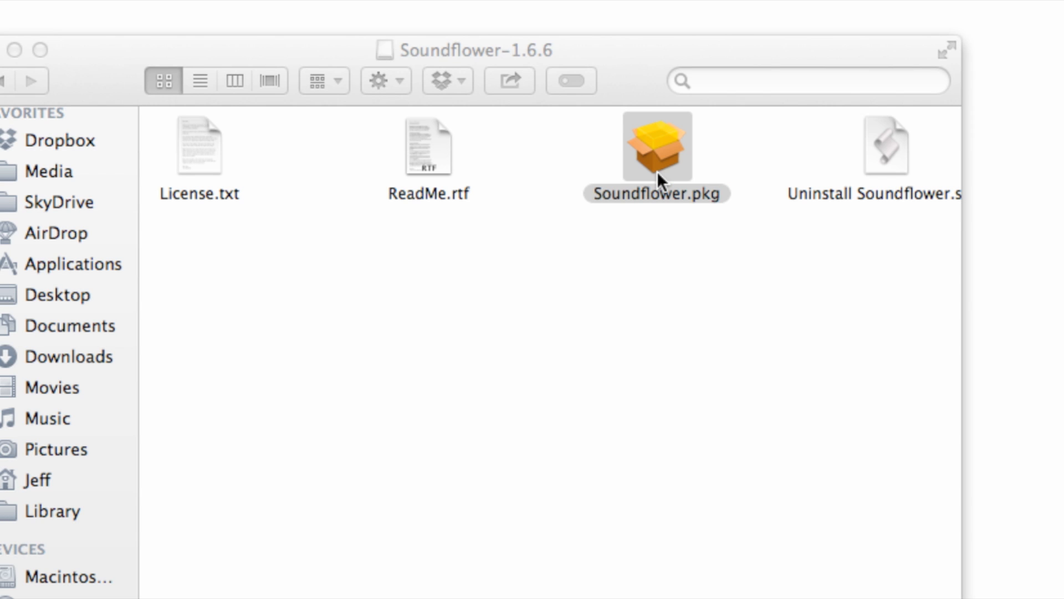
pyautogui.doubleClick(656, 145)
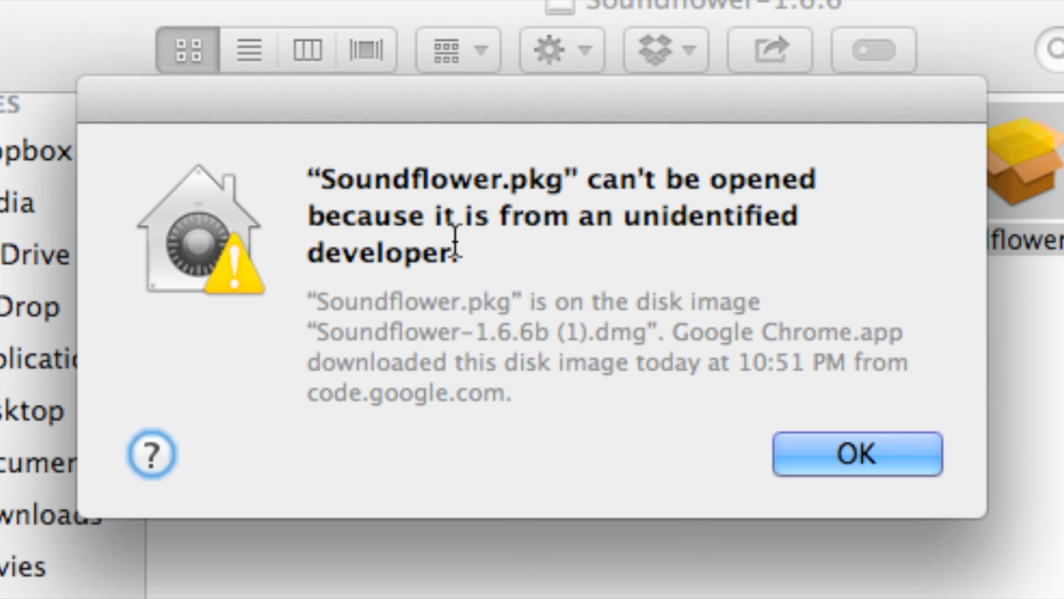
pyautogui.moveTo(557, 234)
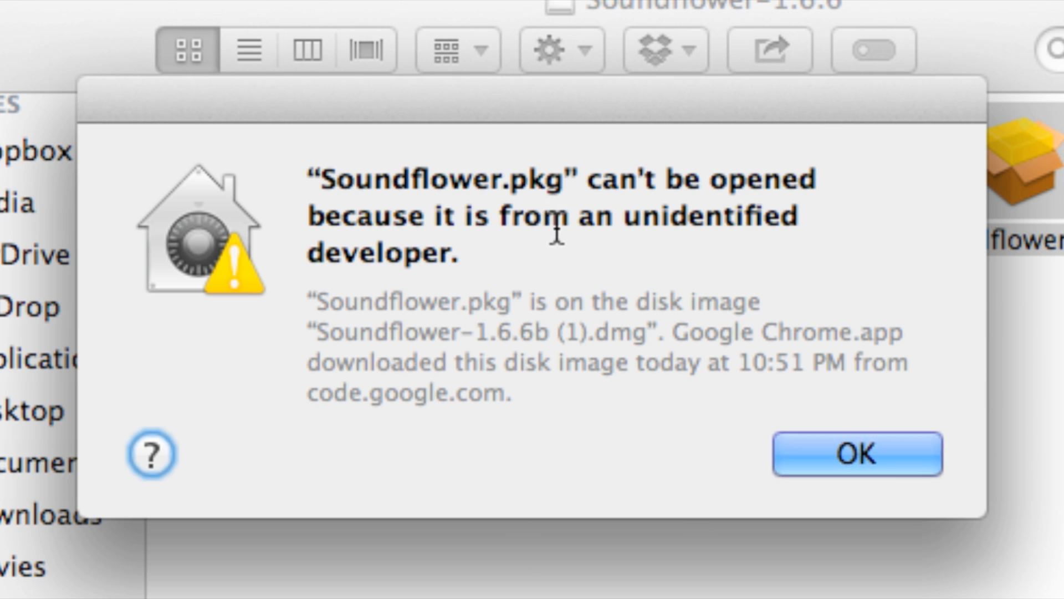
pyautogui.click(856, 453)
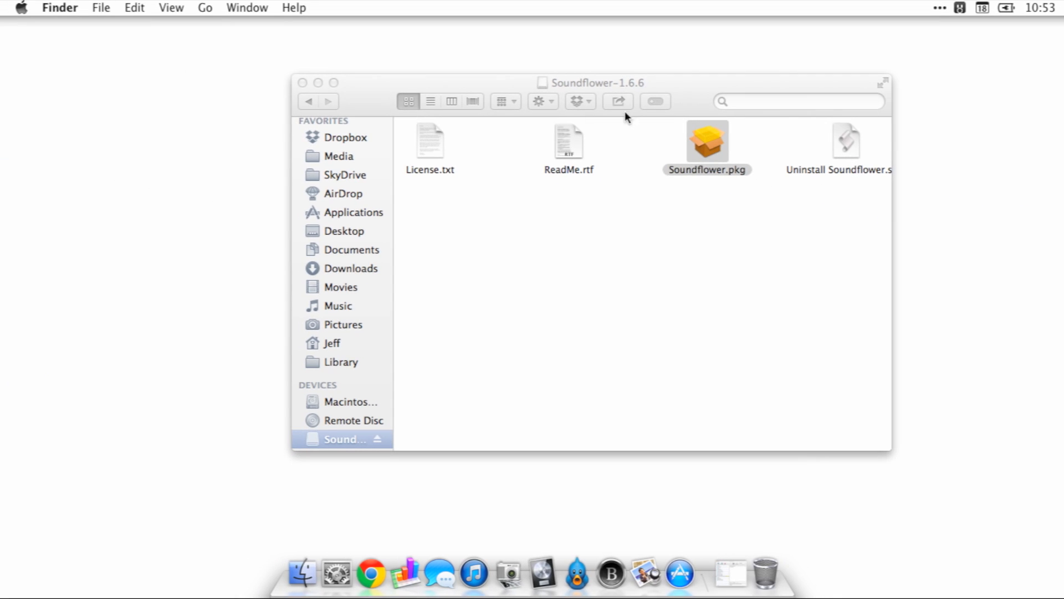
pyautogui.moveTo(600, 184)
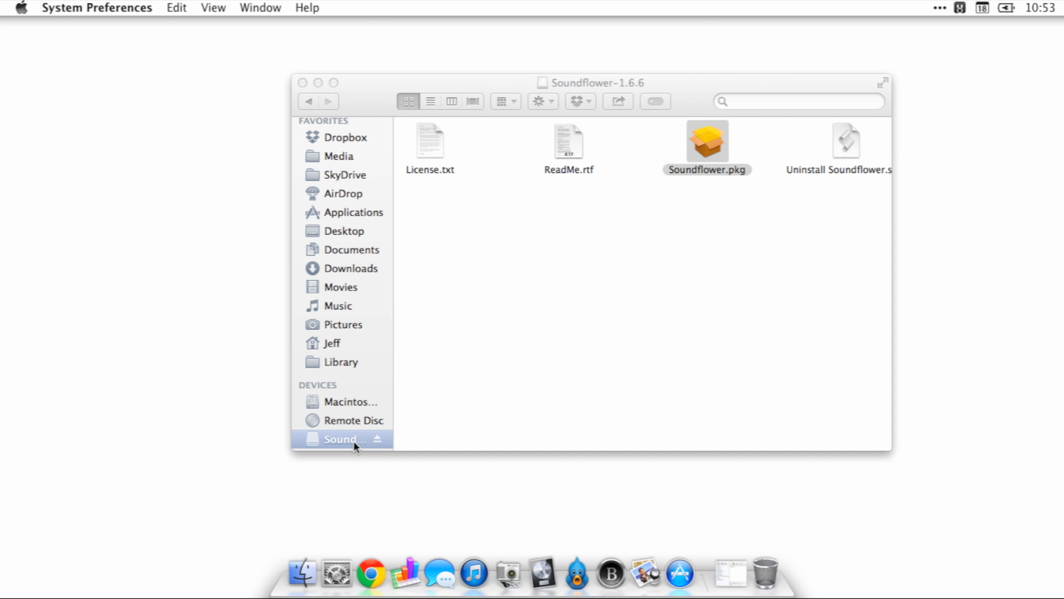
# Bring up System Preferences and go to the Security & Privacy pane showing the blocked Soundflower.pkg
pyautogui.click(336, 574)
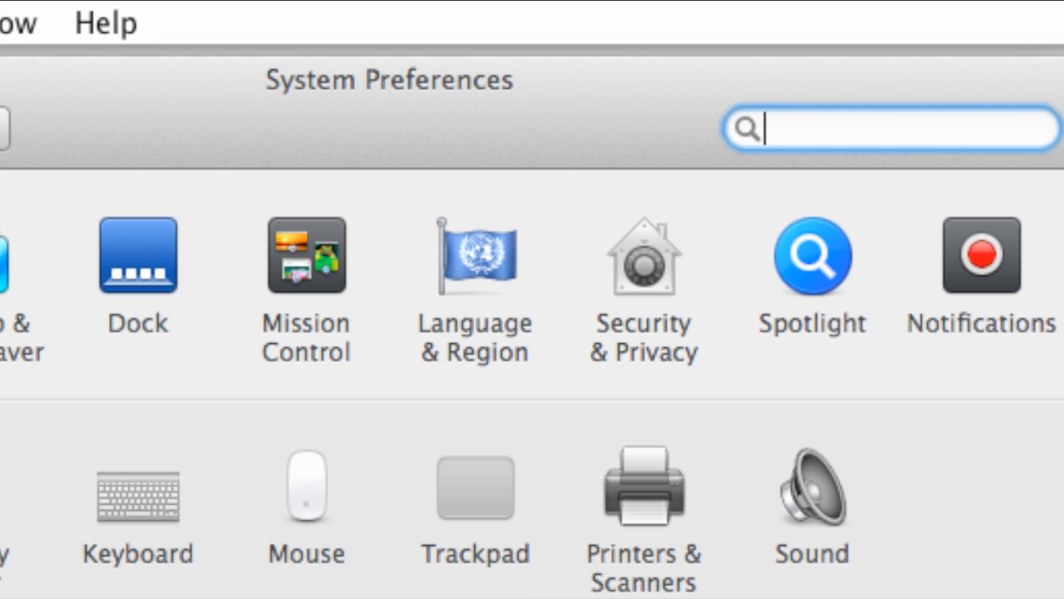
pyautogui.click(642, 256)
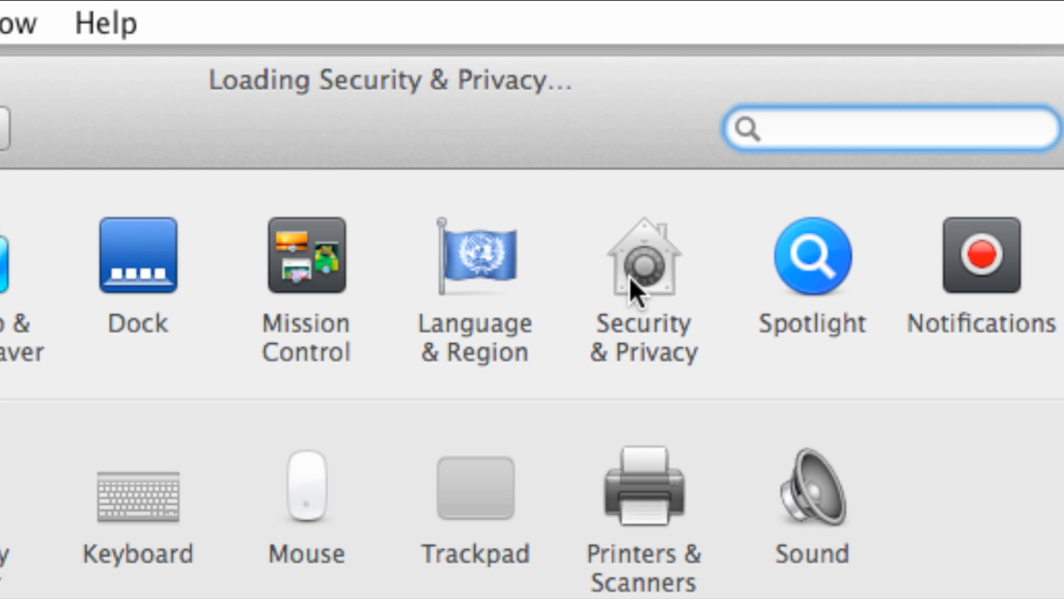
pyautogui.click(641, 272)
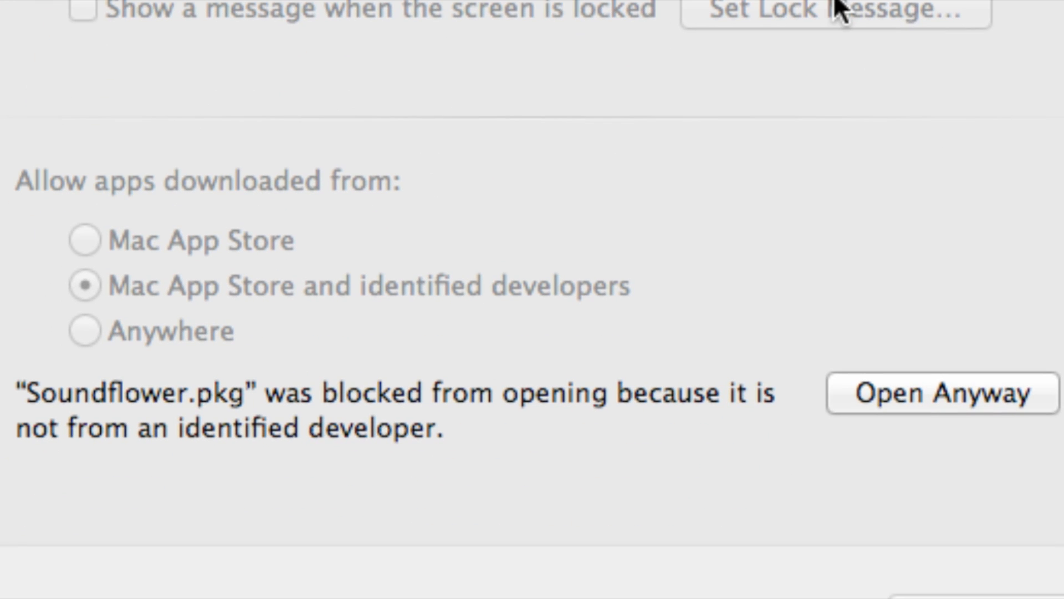
pyautogui.scroll(-3)
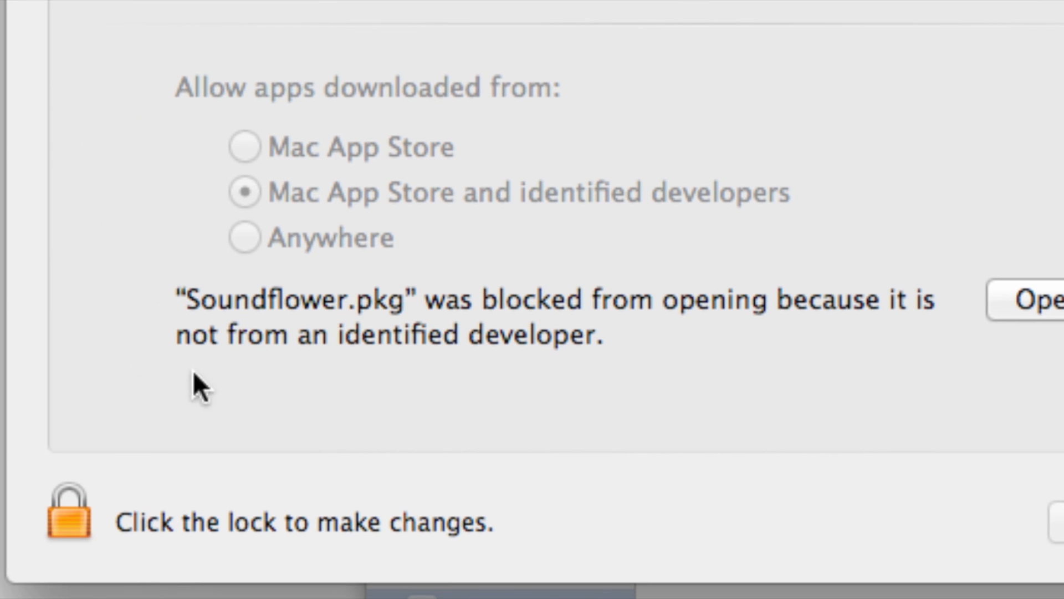
pyautogui.scroll(3)
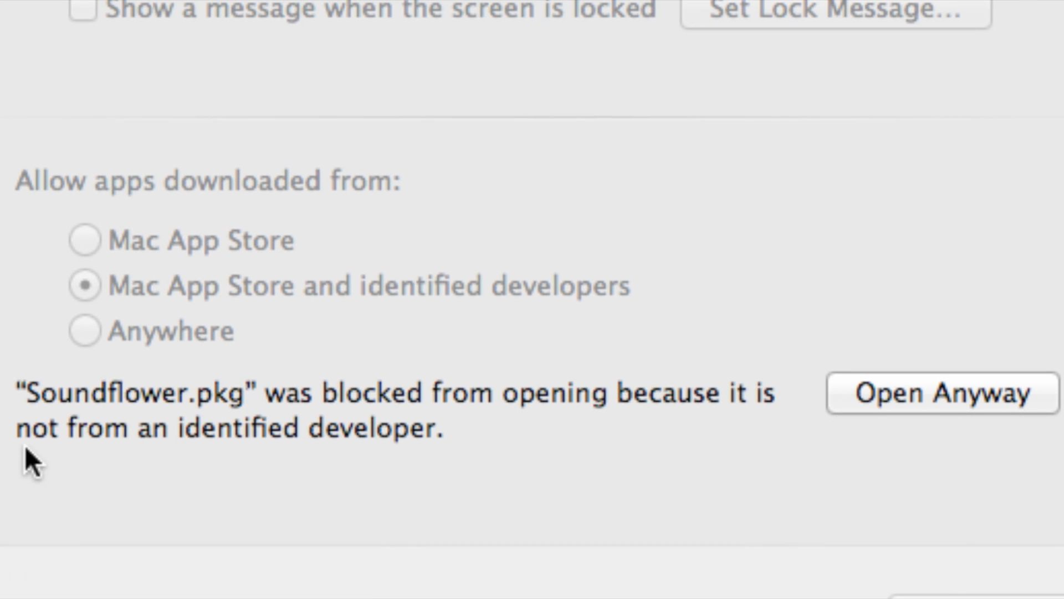
pyautogui.moveTo(468, 424)
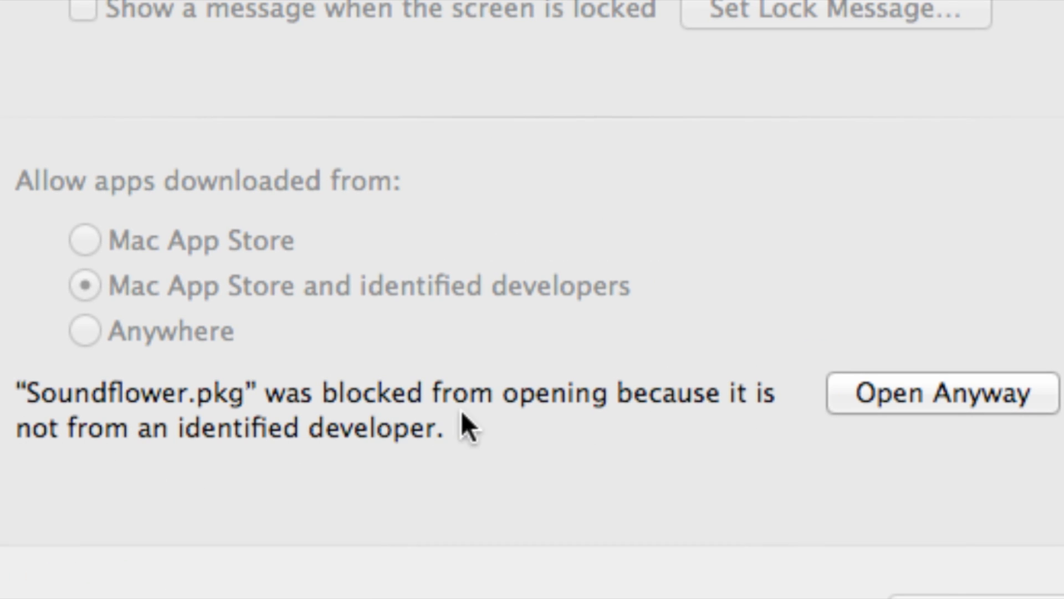
pyautogui.moveTo(931, 285)
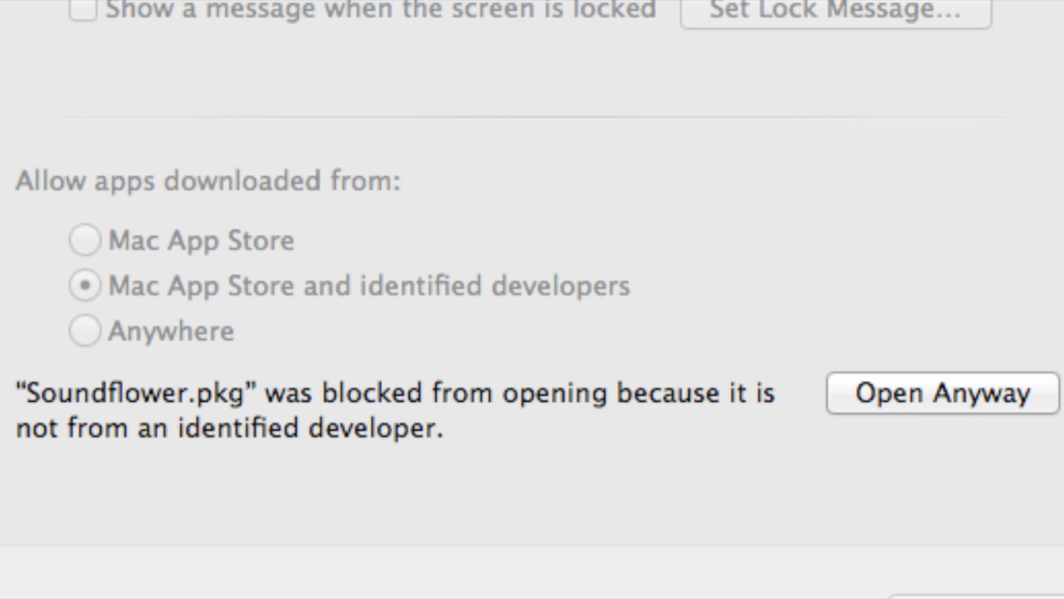
pyautogui.moveTo(919, 296)
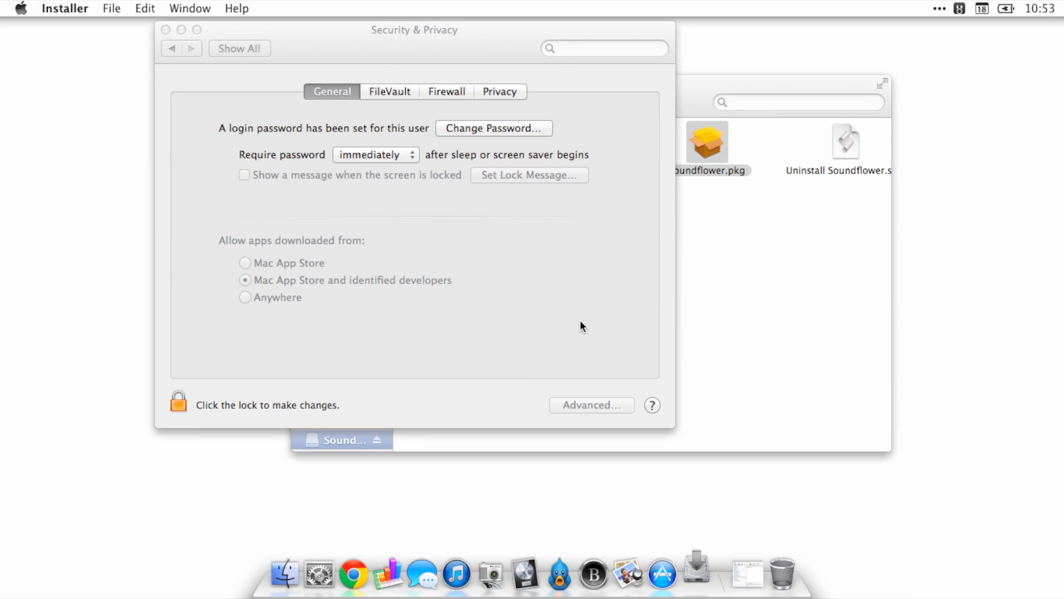
pyautogui.moveTo(693, 441)
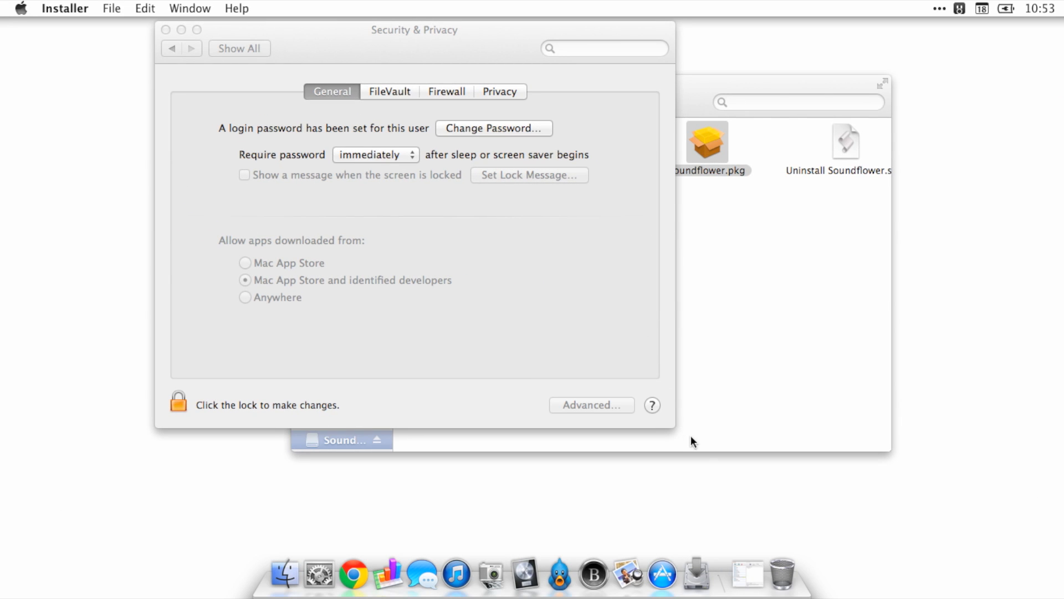